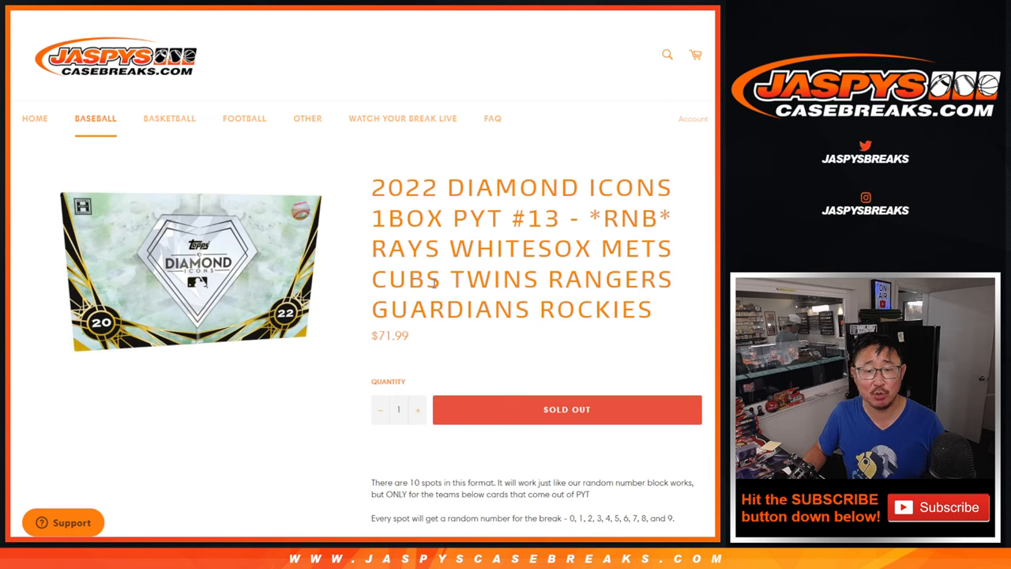
- Highlight the Diamond Icons PYT rule sending redemption cards to the 0 spot
double_click(631, 218)
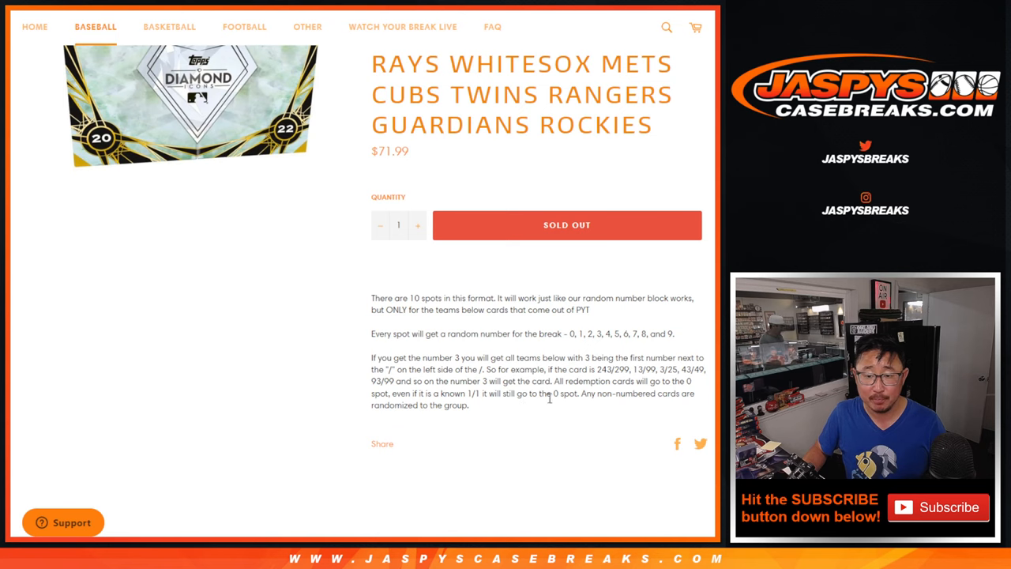
drag(502, 394, 577, 393)
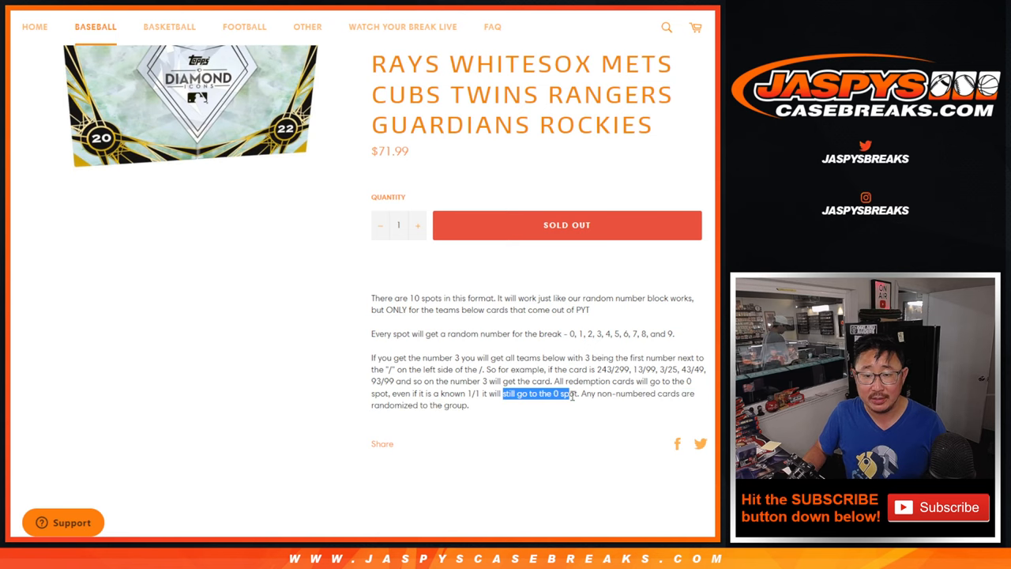
scroll(up, 3)
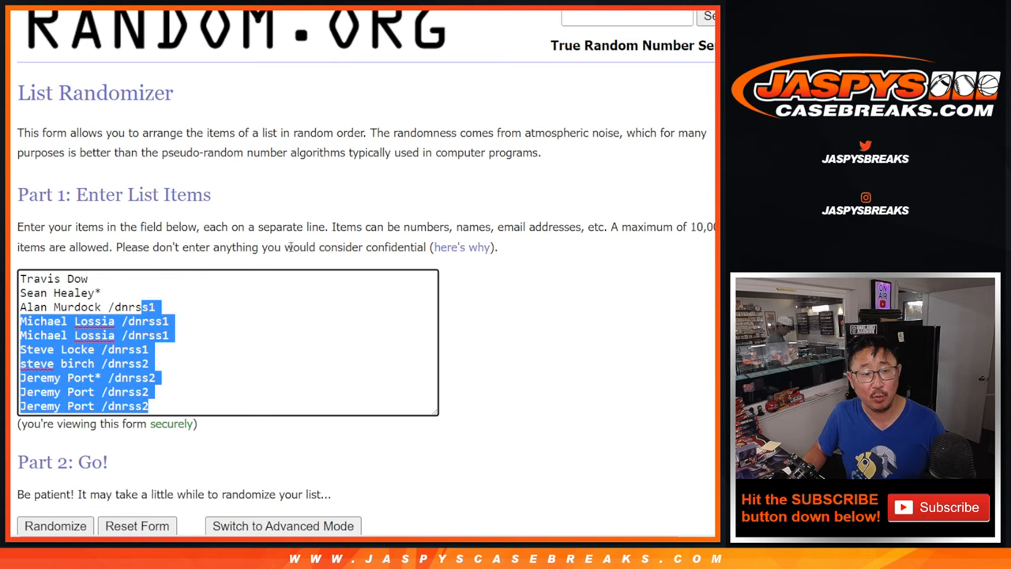
- Randomize the ten participant names and select the shuffled name list
scroll(up, 3)
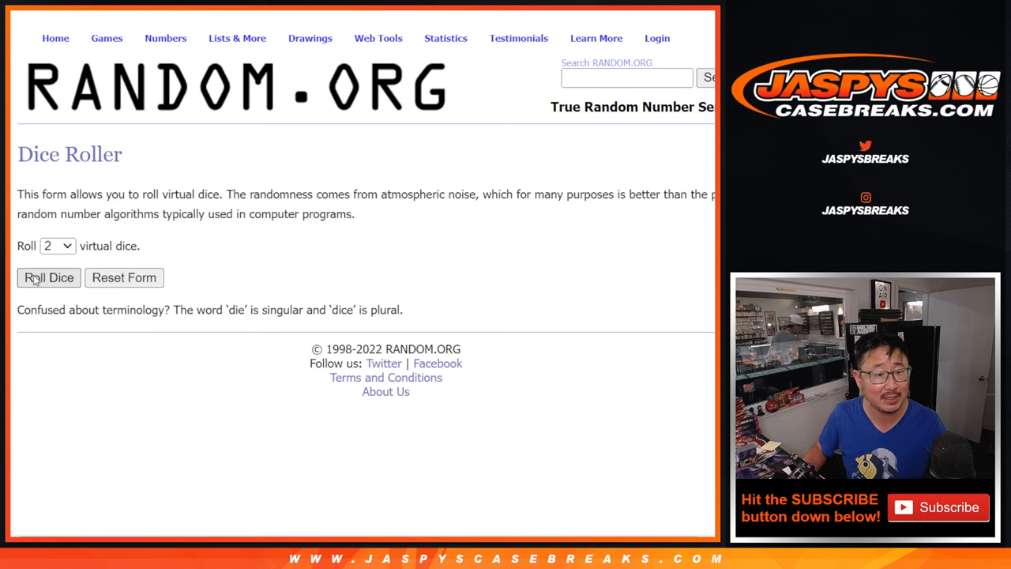
click(48, 277)
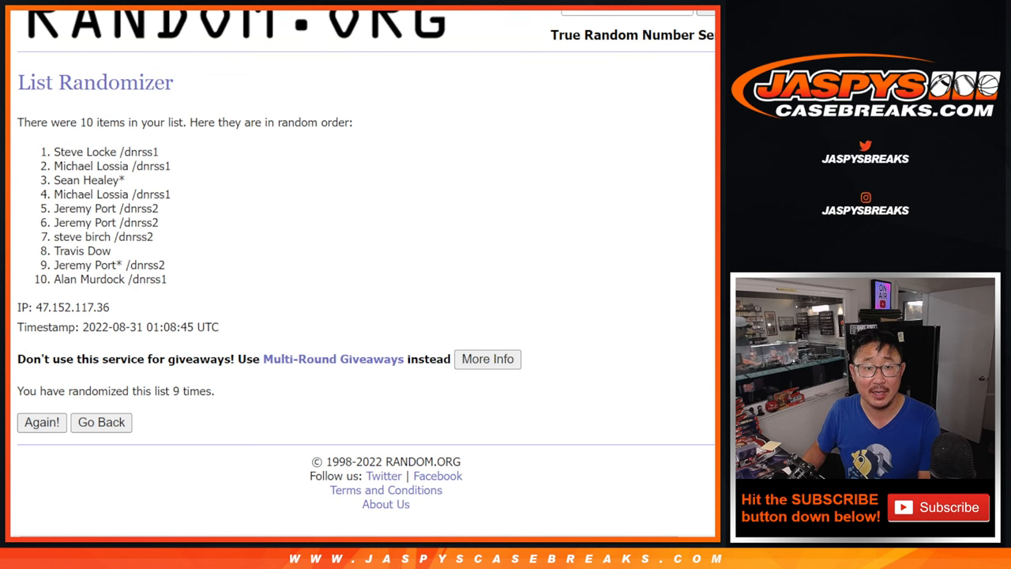
drag(54, 152, 152, 236)
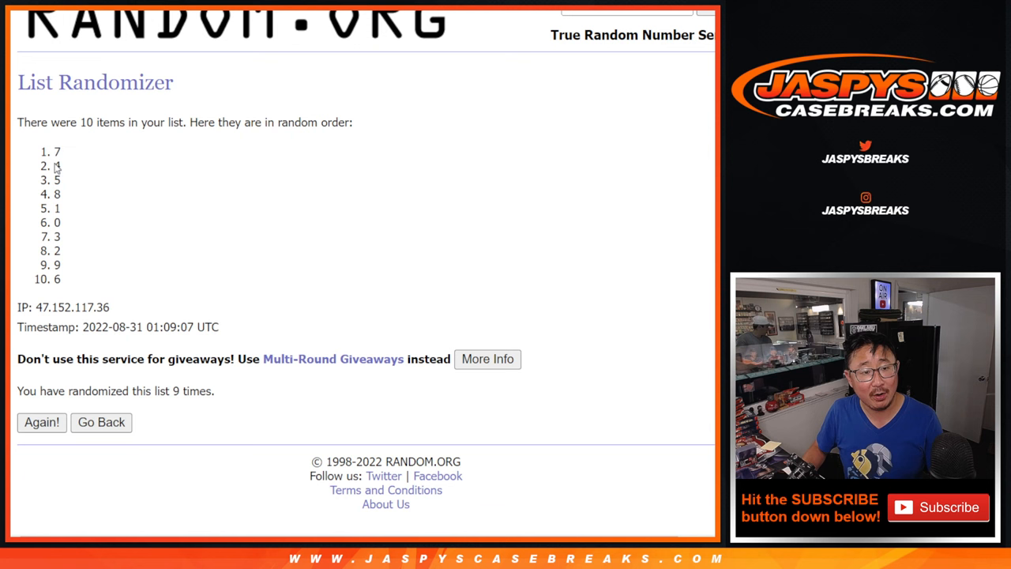
- Select the shuffled list of numbers 0 to 9
drag(57, 152, 57, 279)
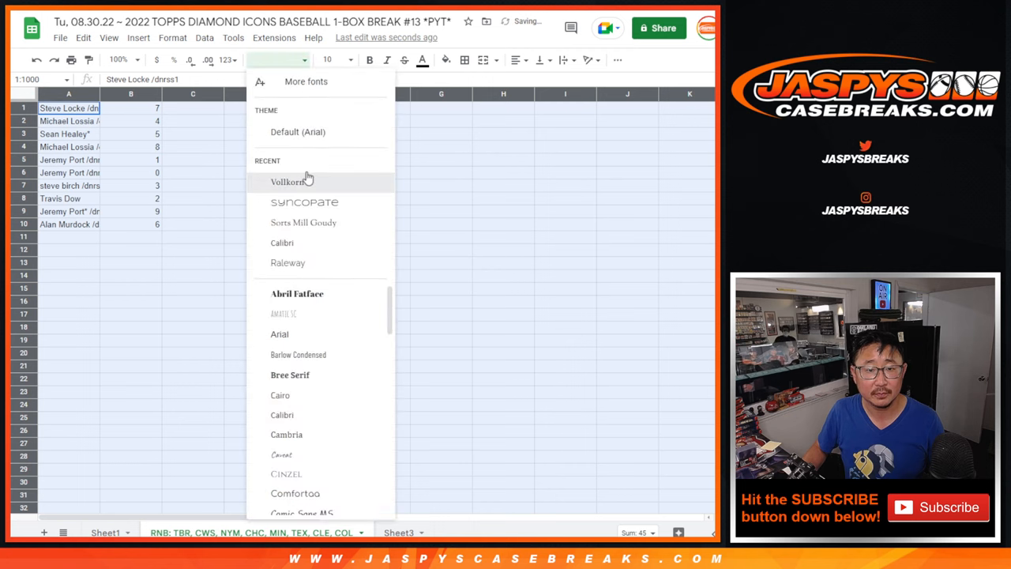
- Apply the Vollkorn font, zoom to 150%, and widen column A for full names
click(287, 181)
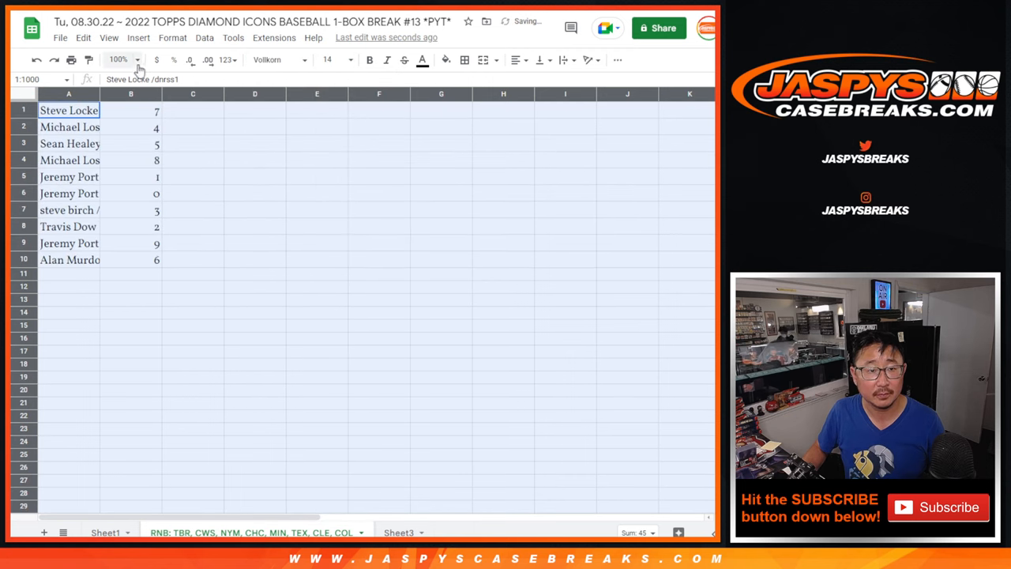
click(118, 59)
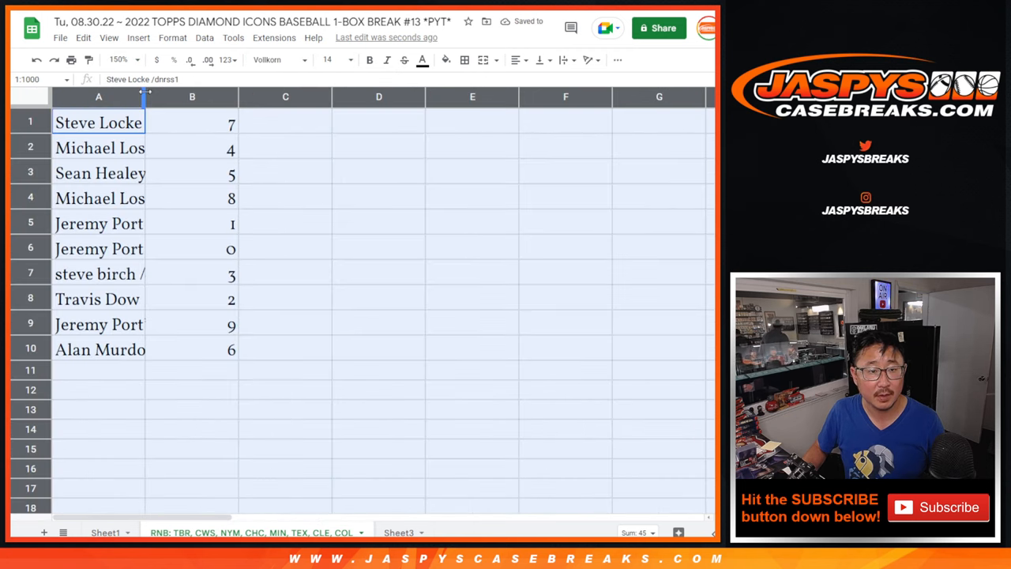
drag(146, 97, 228, 96)
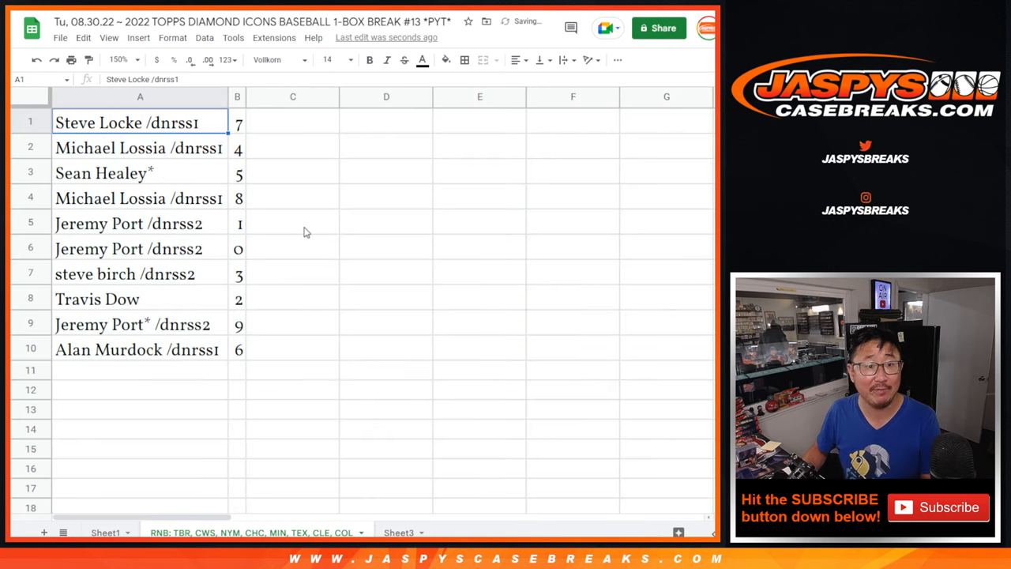
click(140, 222)
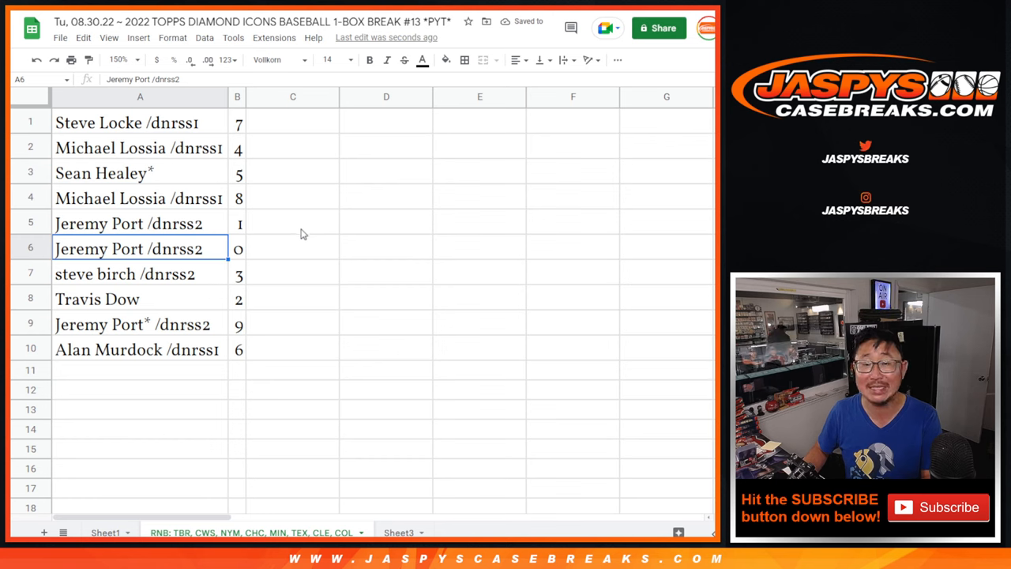
click(30, 248)
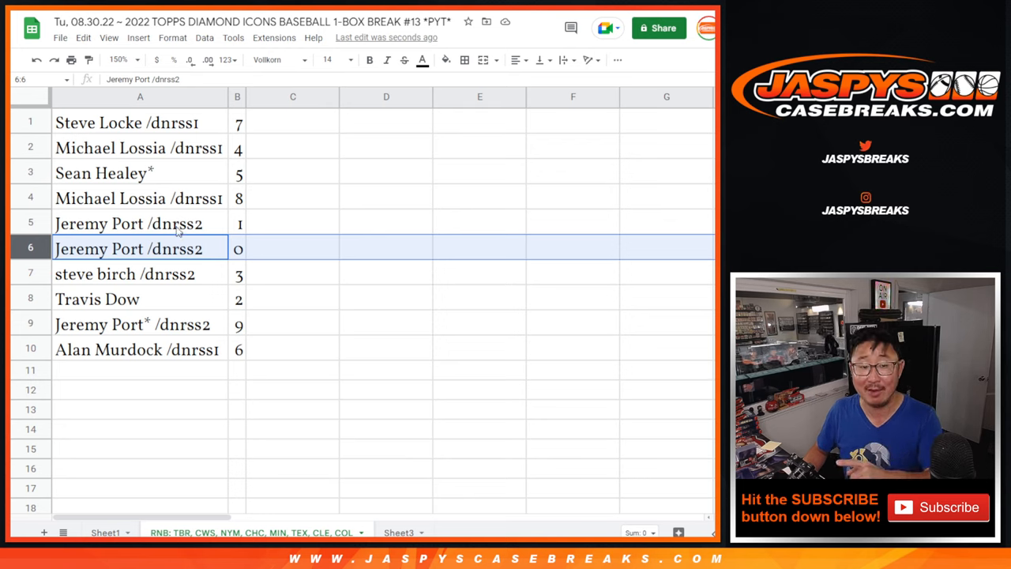
click(140, 222)
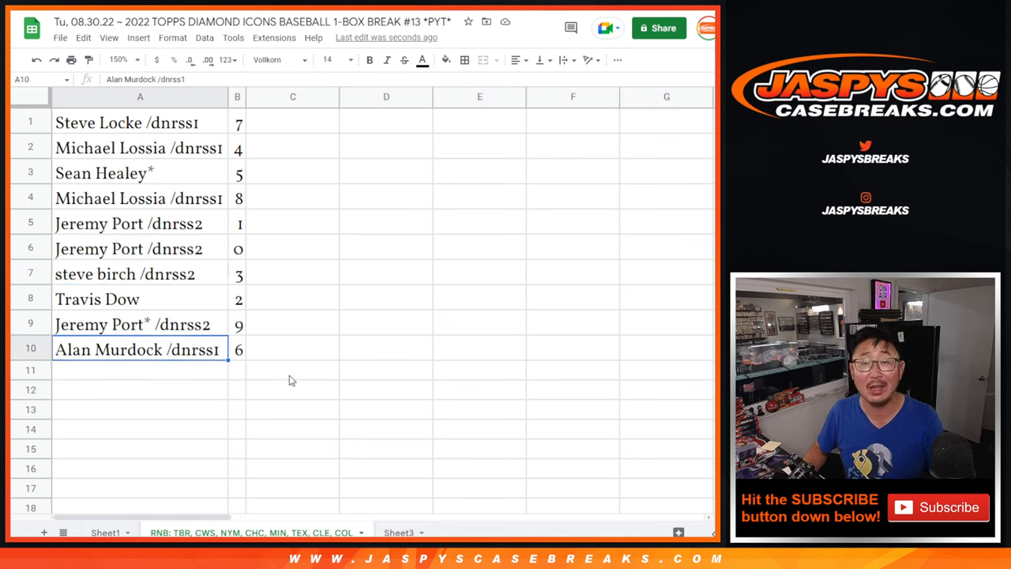
- Sort the list by column B from 0 to 9, add all borders, and center entries
right_click(237, 96)
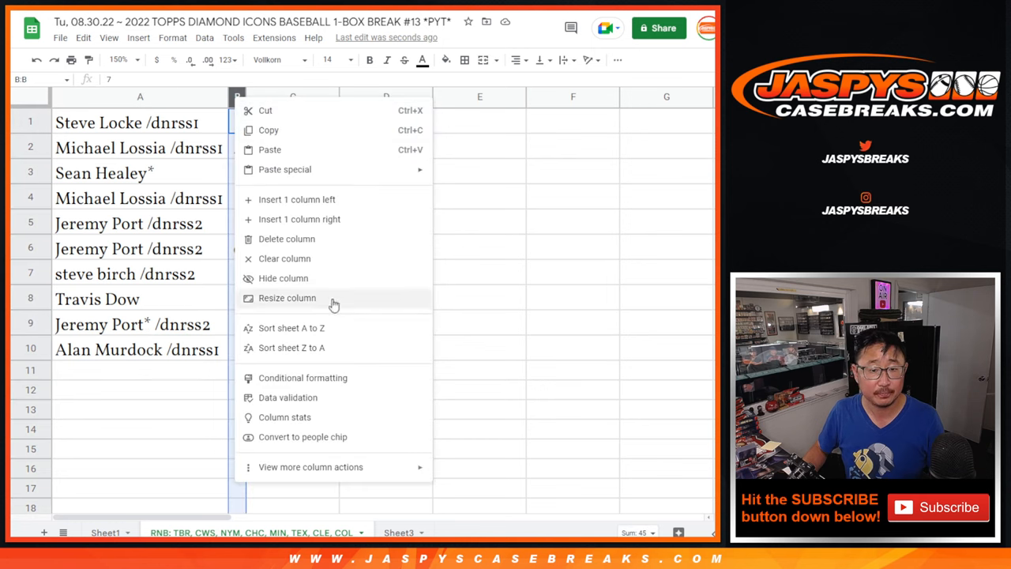
click(292, 327)
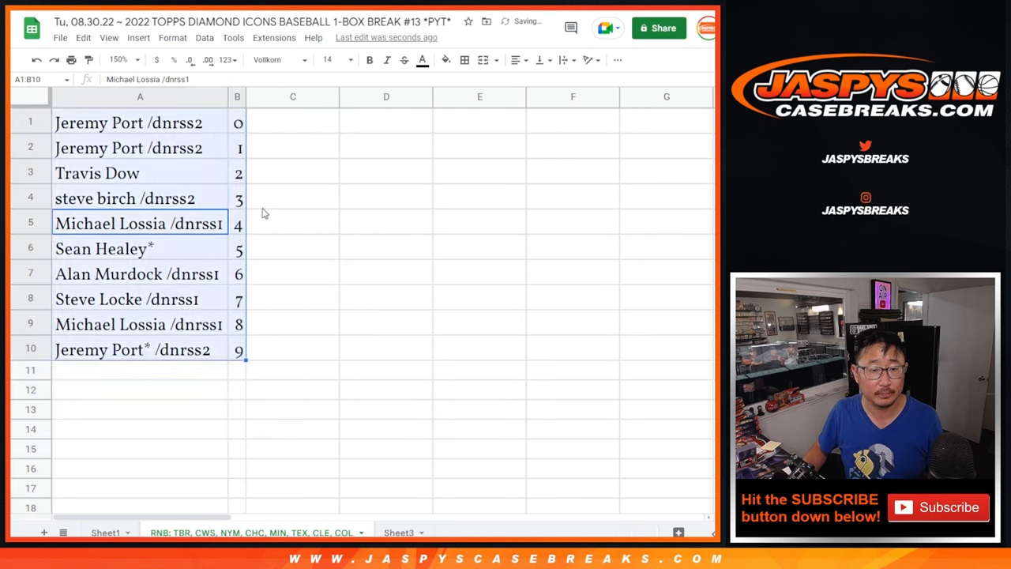
click(518, 60)
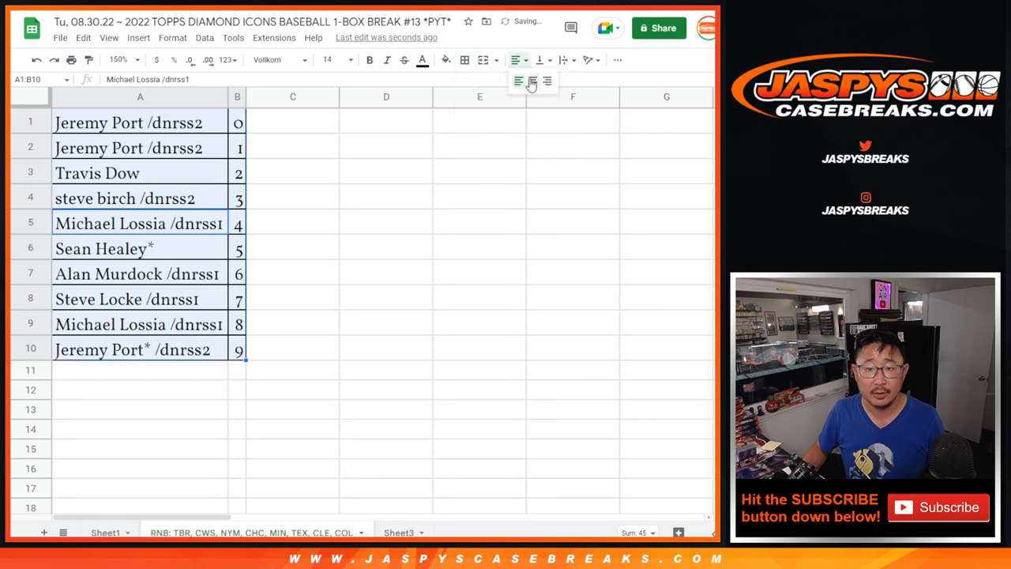
click(531, 82)
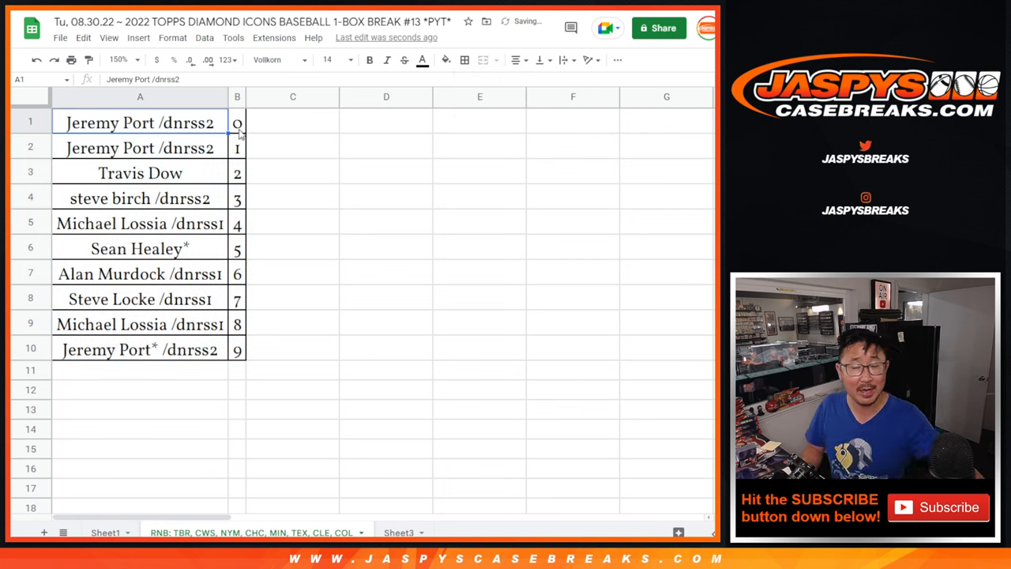